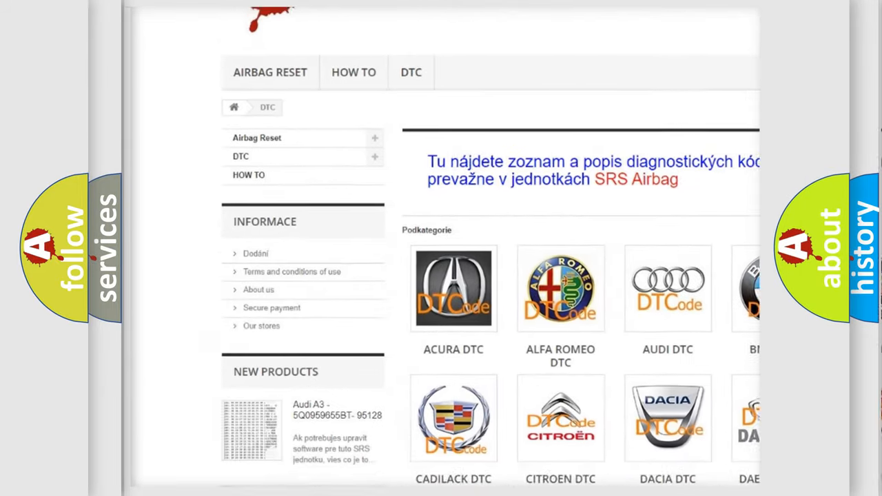
{"action": "scroll", "scroll_direction": "down", "scroll_amount": 3}
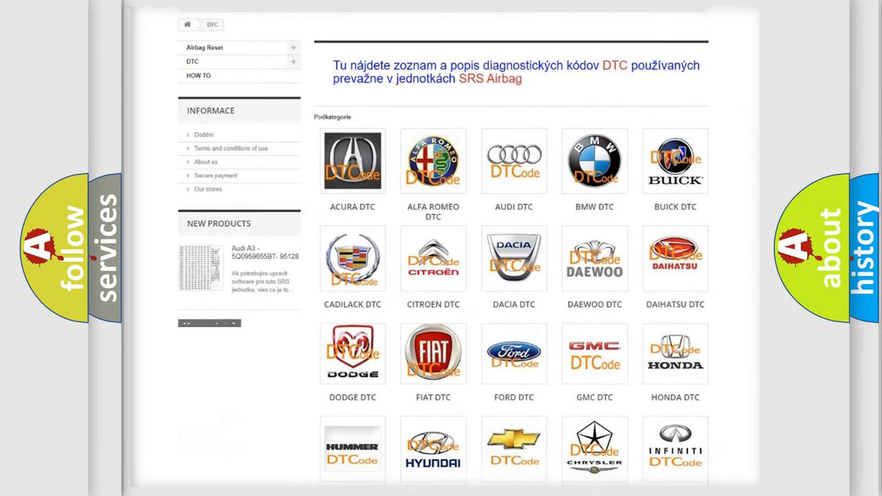
{"action": "scroll", "scroll_direction": "down", "scroll_amount": 3}
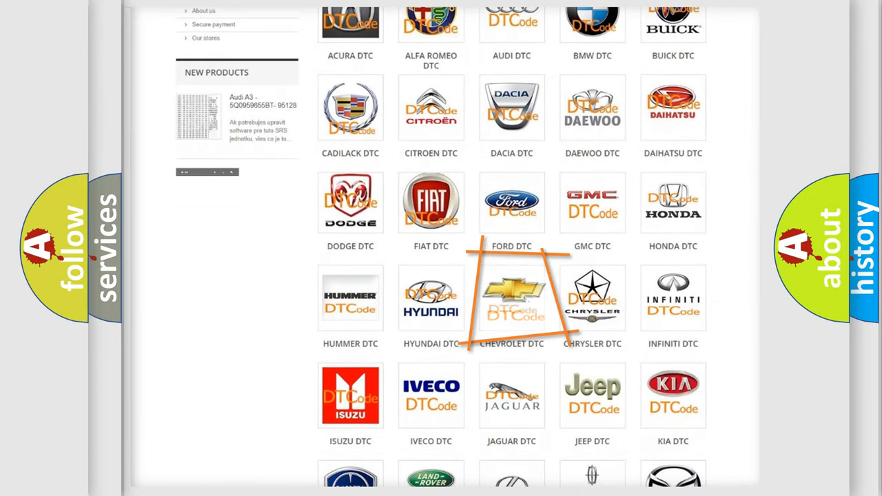